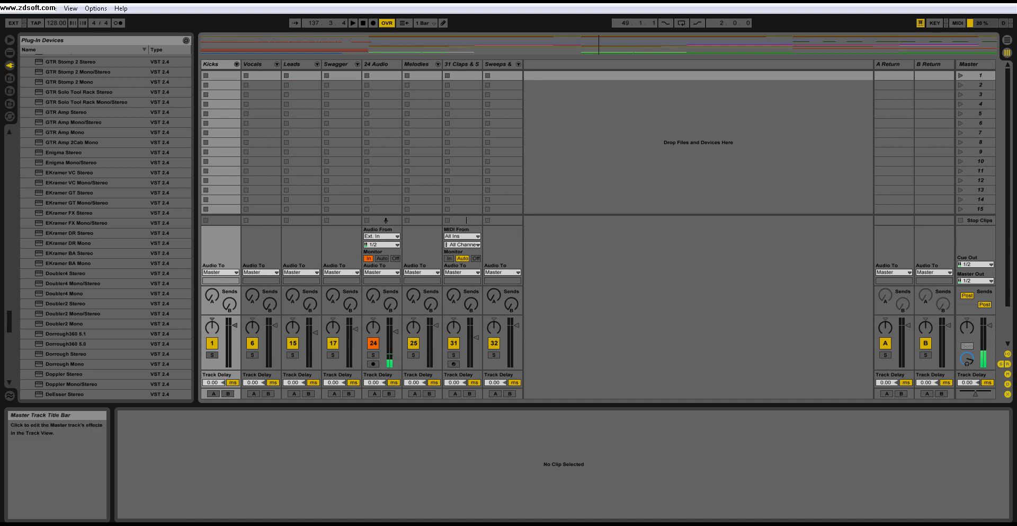
Show the Master track's devices so the Ozone 4 mastering plugin is visible in Arrangement View
{"action": "left_click", "coordinate": [975, 63]}
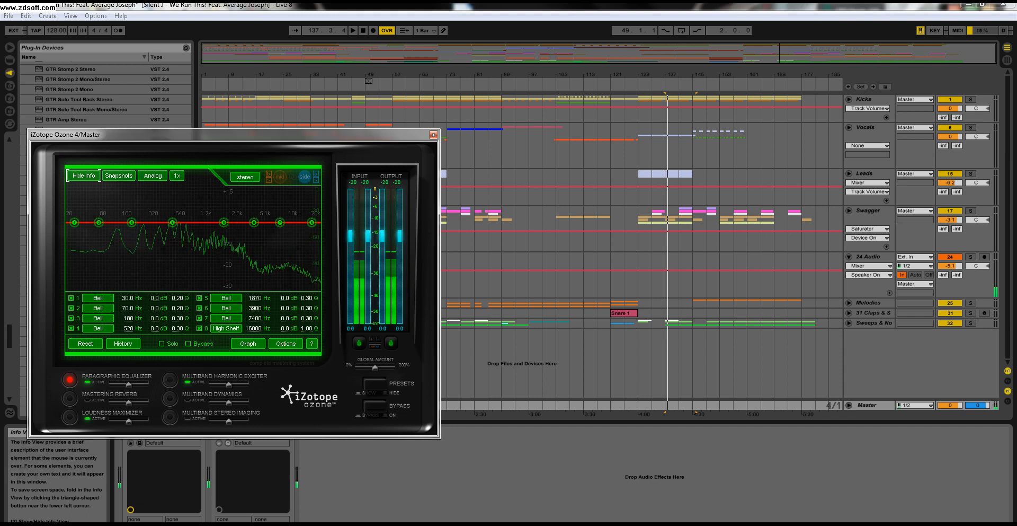
Show the Loudness Maximizer module with its threshold, margin, character and dithering settings
{"action": "left_click", "coordinate": [192, 344]}
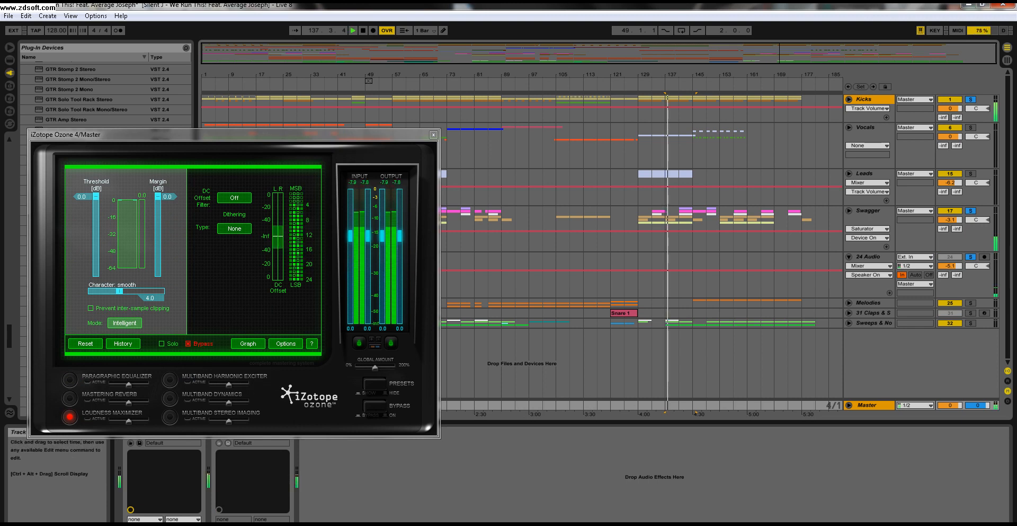
Un-bypass the Loudness Maximizer with DC offset filter on, fast and loud character, -6.0 dB threshold
{"action": "left_click", "coordinate": [189, 343]}
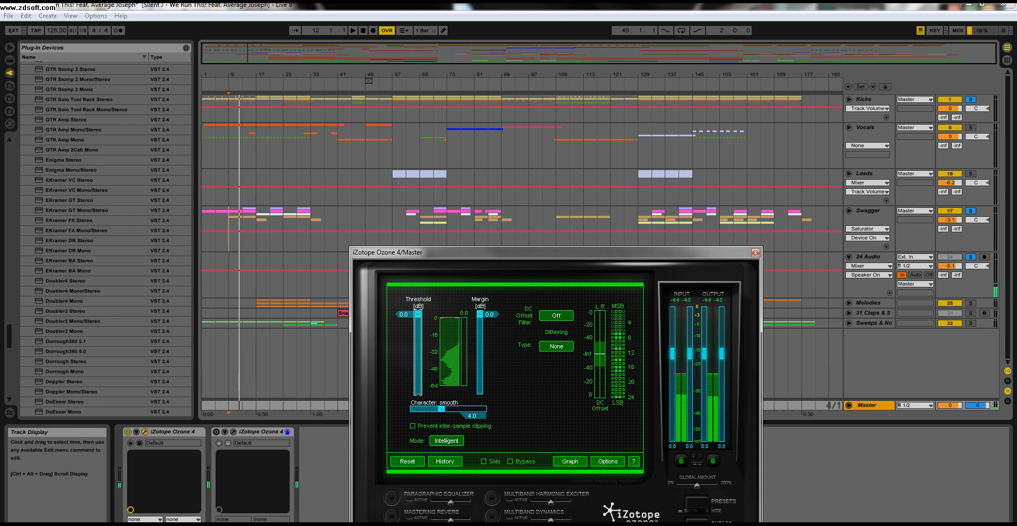
{"action": "left_click", "coordinate": [555, 314]}
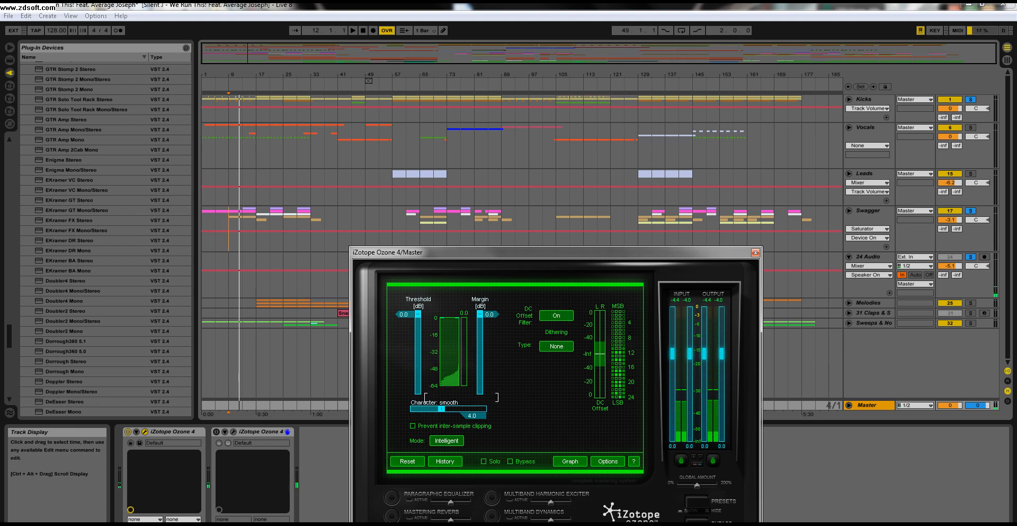
{"action": "left_click_drag", "start_coordinate": [443, 409], "coordinate": [427, 409]}
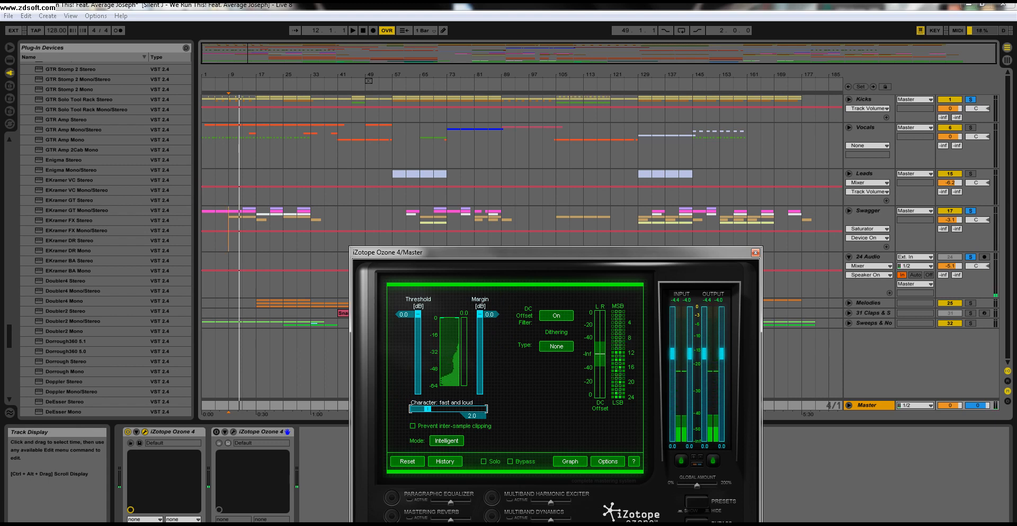
{"action": "left_click_drag", "start_coordinate": [402, 314], "coordinate": [403, 336]}
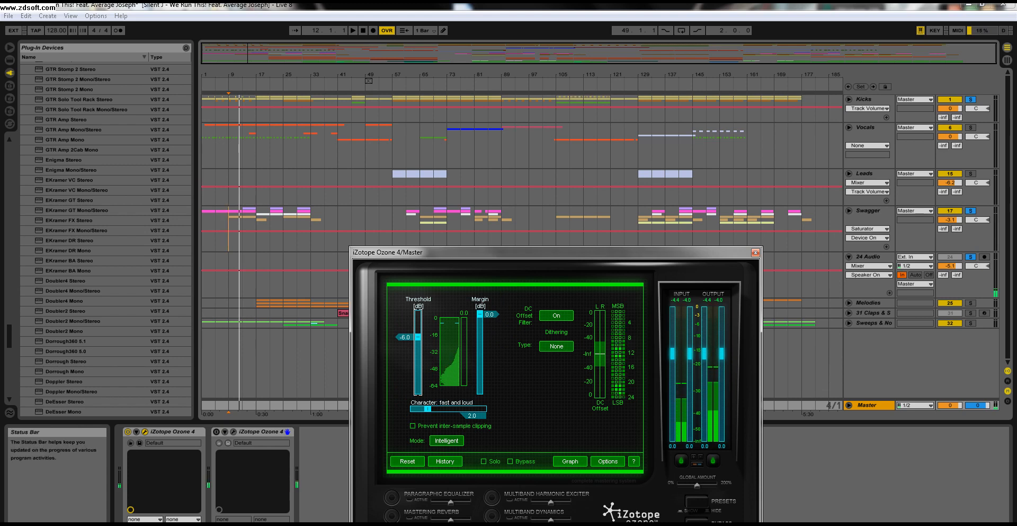
{"action": "left_click", "coordinate": [392, 495]}
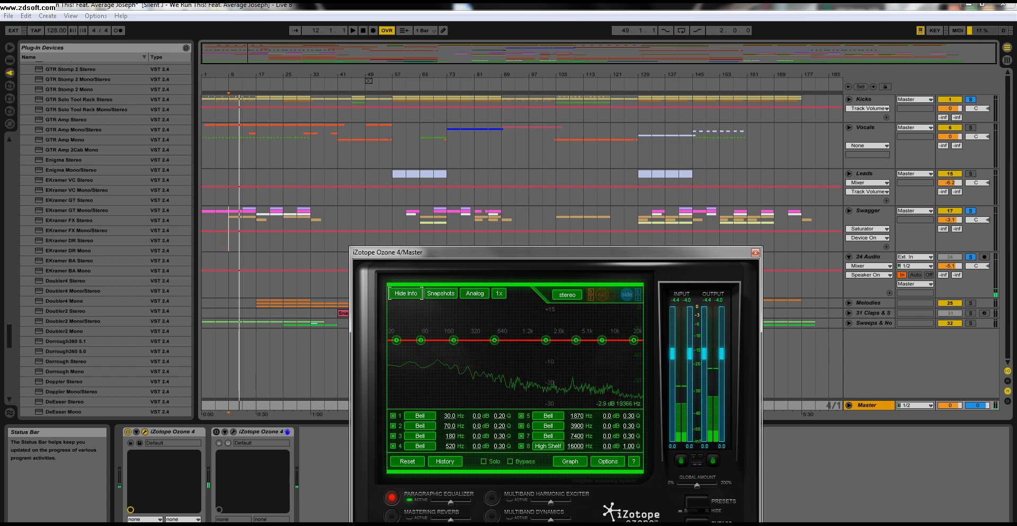
Boost the EQ highs: +7.7 dB high shelf near 12.6 kHz and +3.1 dB bell at 5616 Hz
{"action": "left_click_drag", "start_coordinate": [629, 341], "coordinate": [629, 327]}
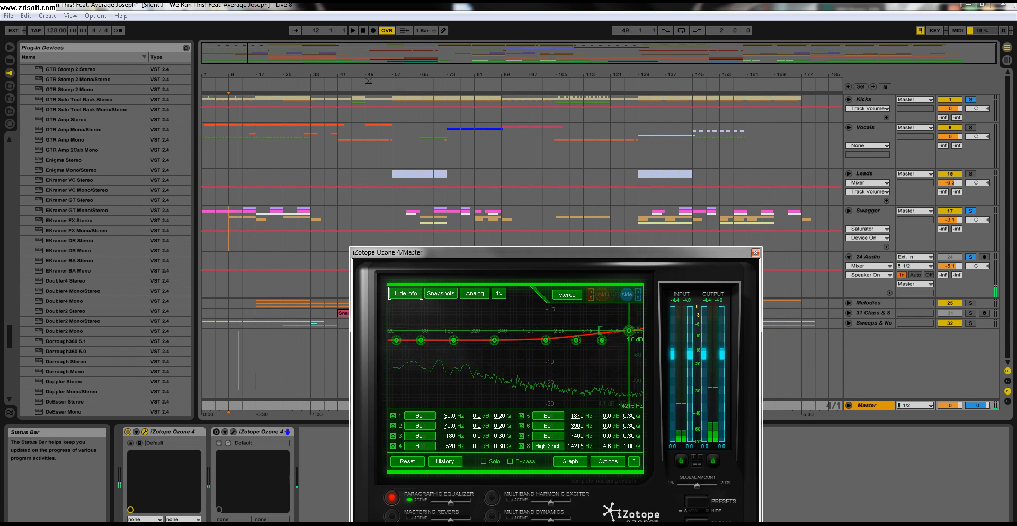
{"action": "left_click_drag", "start_coordinate": [627, 327], "coordinate": [628, 324]}
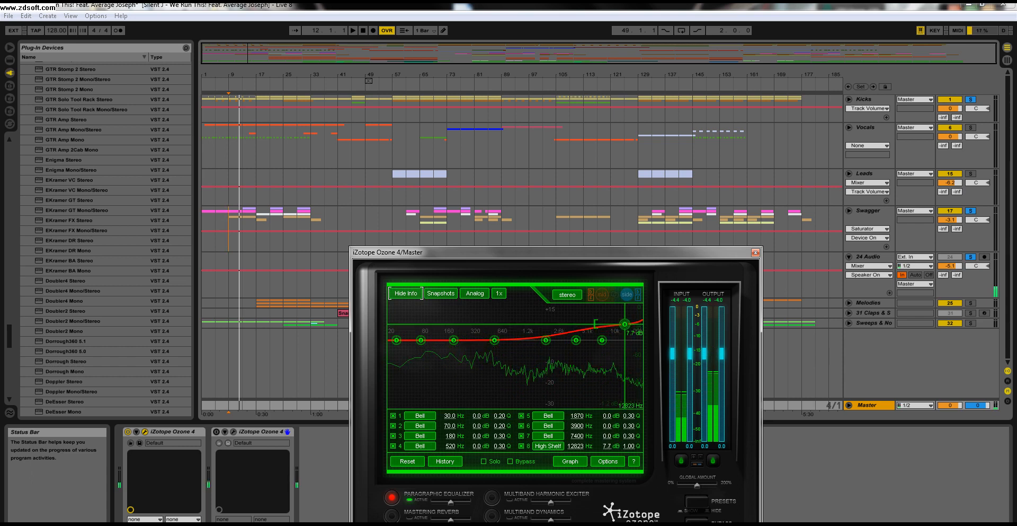
{"action": "left_click_drag", "start_coordinate": [602, 324], "coordinate": [590, 333]}
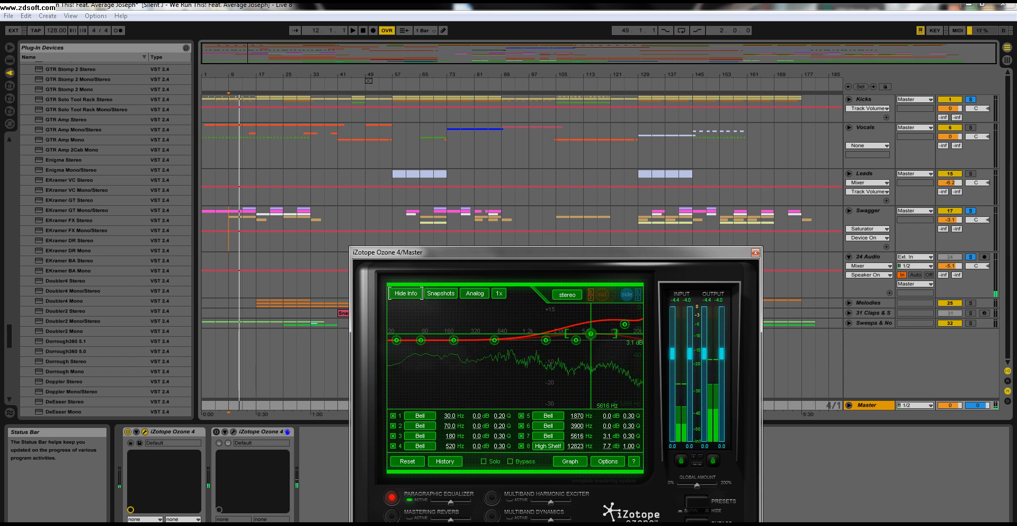
{"action": "left_click_drag", "start_coordinate": [599, 332], "coordinate": [587, 336]}
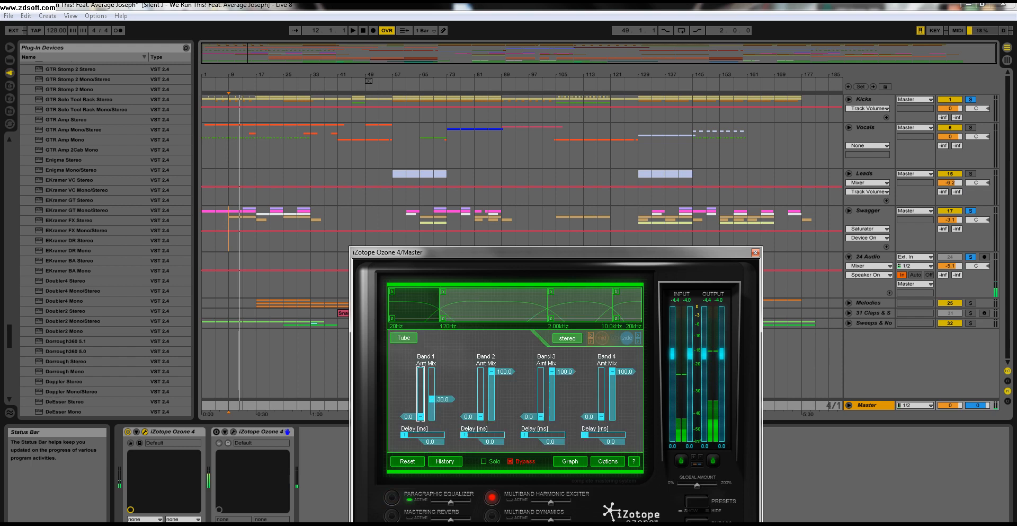
During playback, un-bypass the Multiband Harmonic Exciter and raise band 1's mix to 100
{"action": "left_click", "coordinate": [353, 29]}
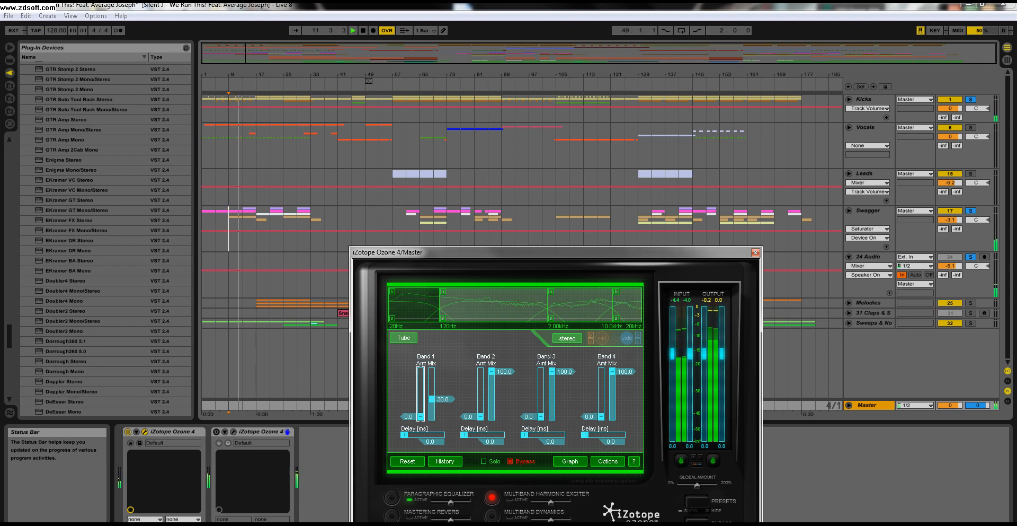
{"action": "left_click", "coordinate": [512, 461]}
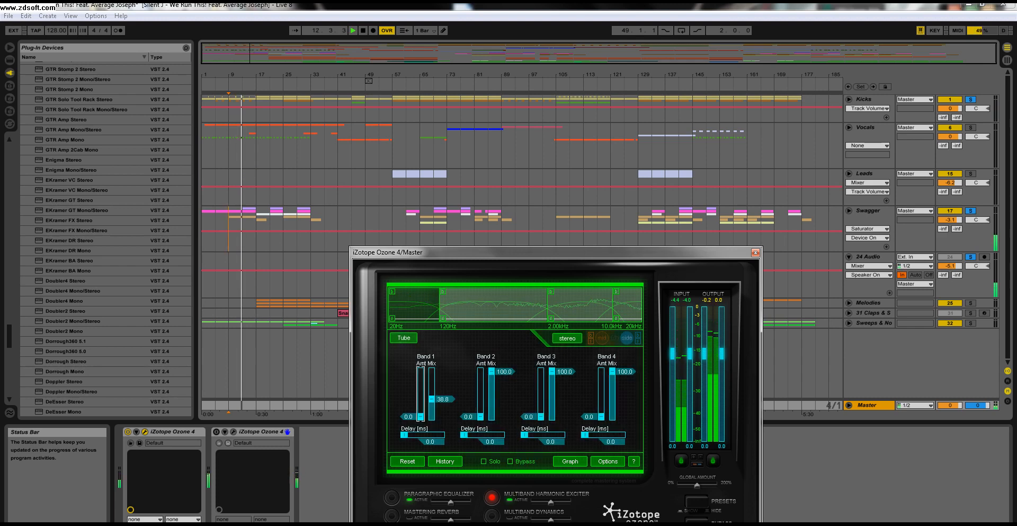
{"action": "left_click", "coordinate": [353, 30]}
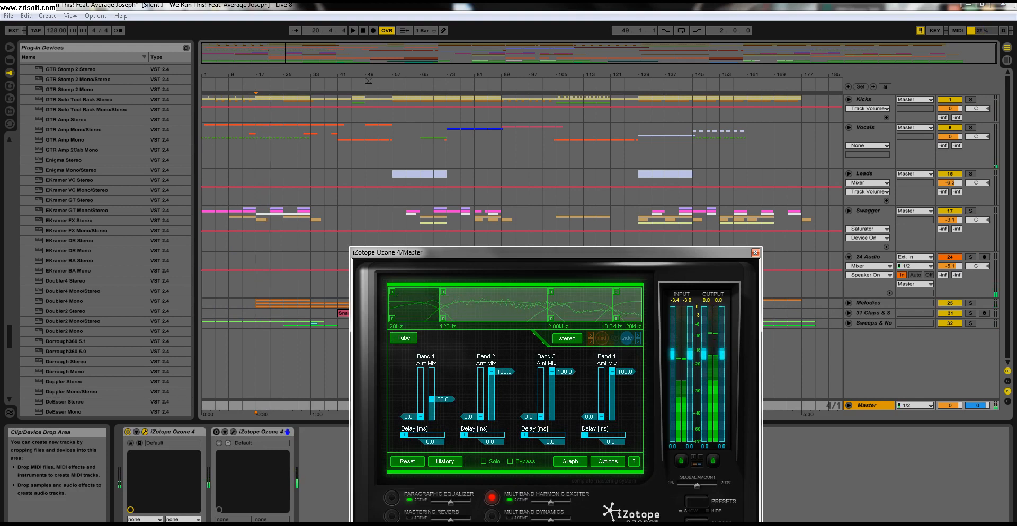
{"action": "left_click_drag", "start_coordinate": [428, 398], "coordinate": [428, 371]}
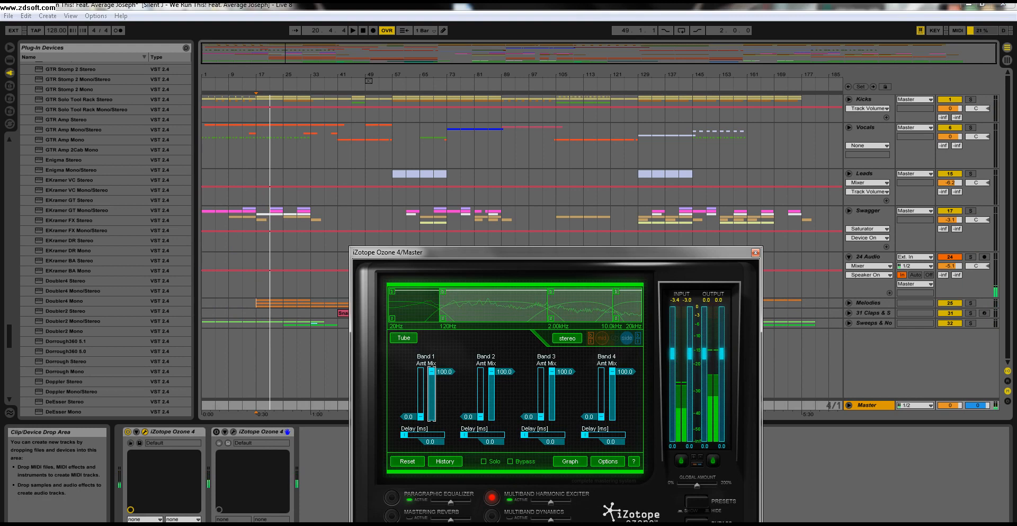
Try a lower mix on exciter band 1, then return it to 100 before going mid/side
{"action": "left_click_drag", "start_coordinate": [428, 372], "coordinate": [427, 387]}
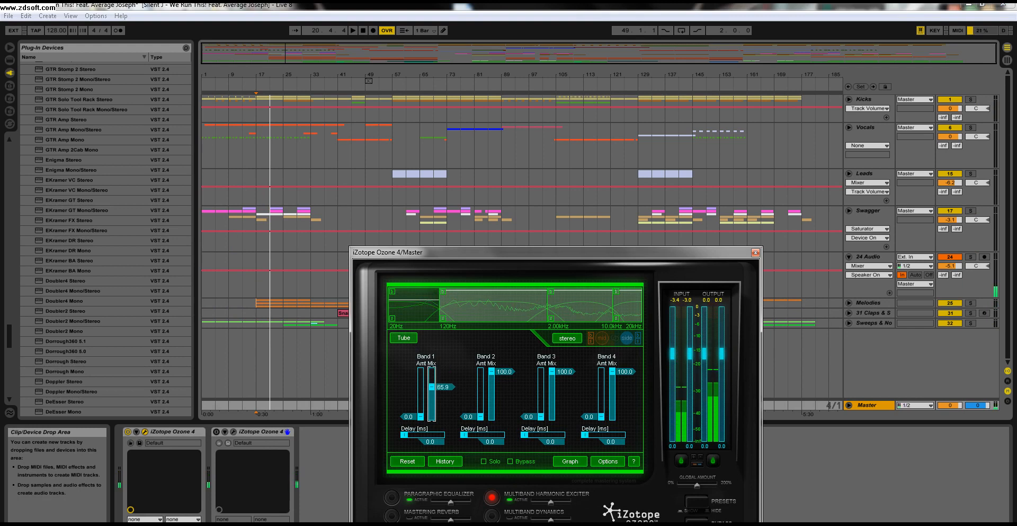
{"action": "left_click_drag", "start_coordinate": [432, 385], "coordinate": [433, 399]}
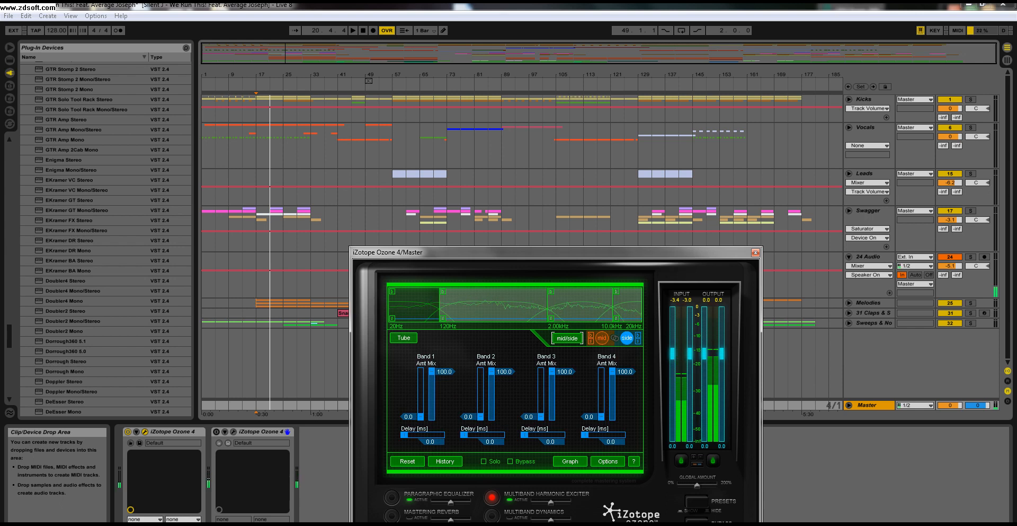
On the mid channel, give band 1 a drive of 1.4 at 36.5 mix, then select the side channel
{"action": "left_click", "coordinate": [602, 337]}
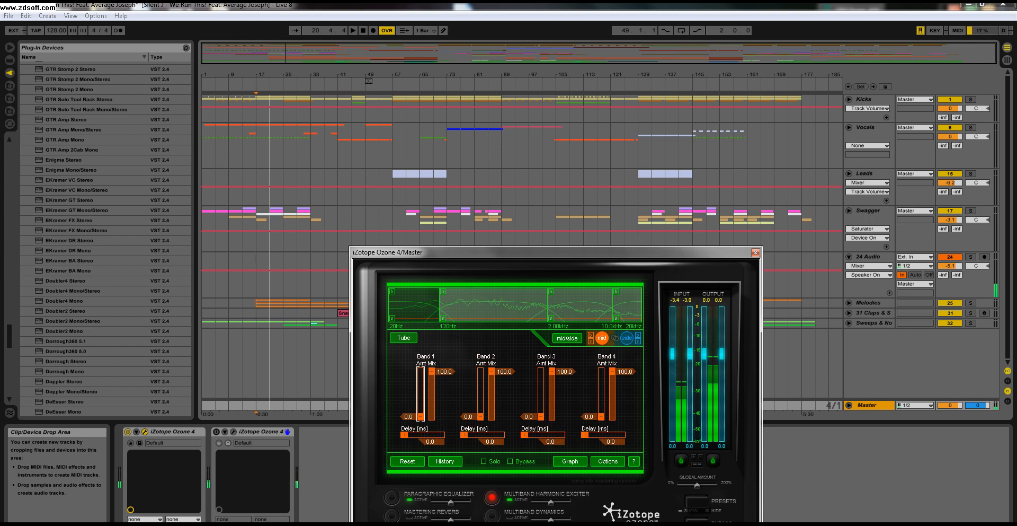
{"action": "left_click", "coordinate": [352, 31]}
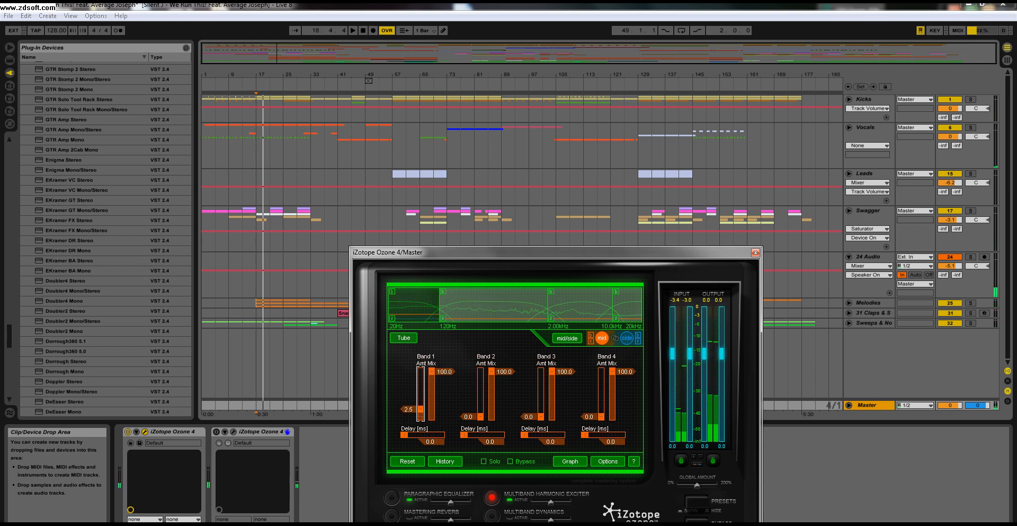
{"action": "left_click_drag", "start_coordinate": [438, 371], "coordinate": [438, 398]}
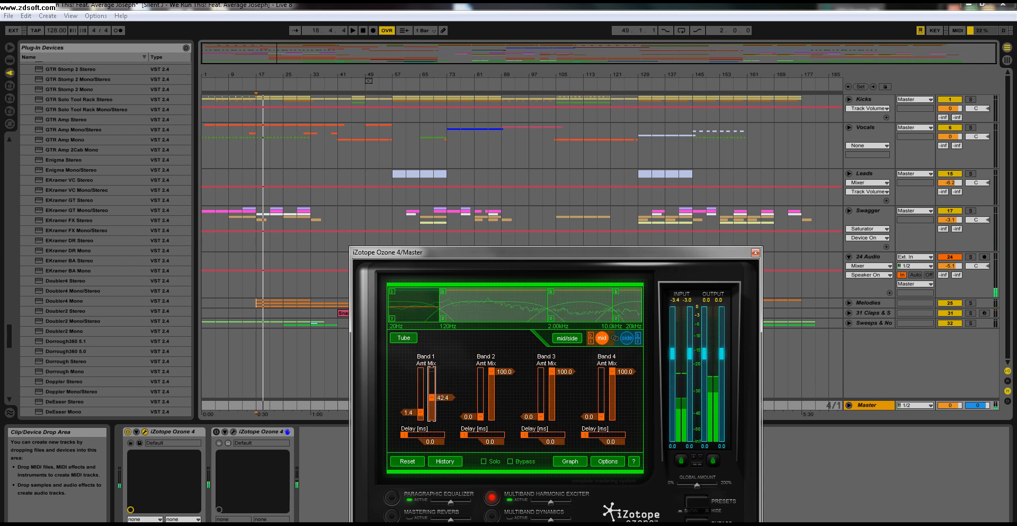
{"action": "left_click", "coordinate": [352, 31]}
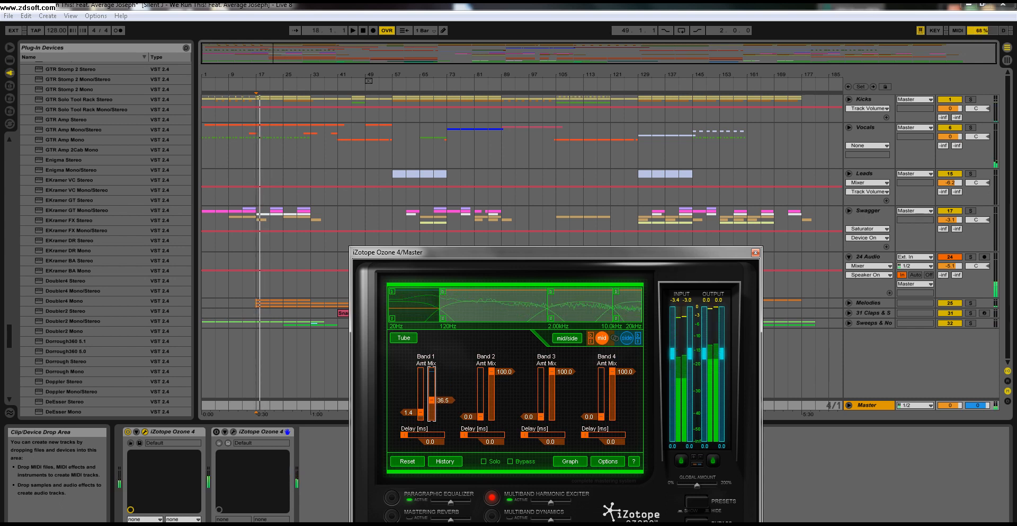
{"action": "left_click", "coordinate": [626, 338]}
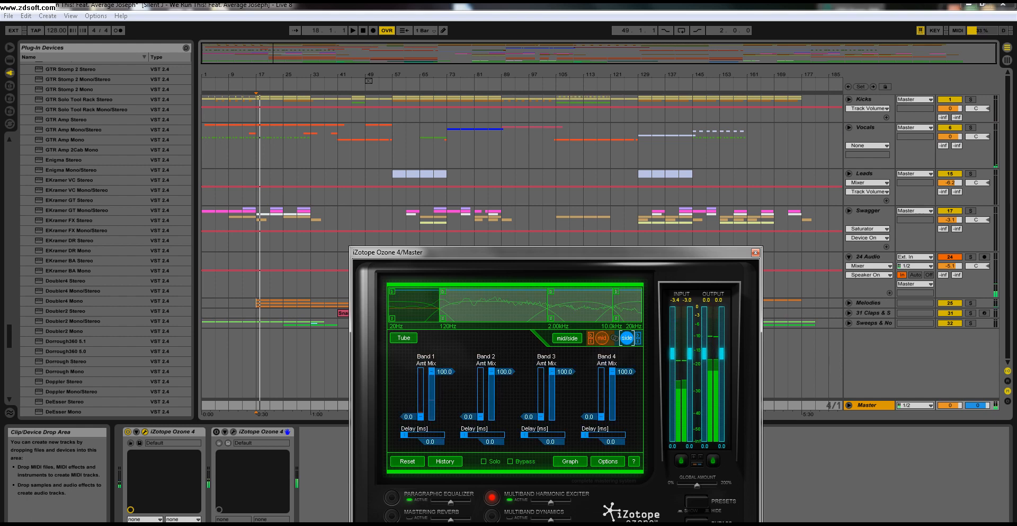
Drive the side channel's band 3 at 5.1 and band 4 at 9.5, mixes left at 100
{"action": "left_click_drag", "start_coordinate": [603, 439], "coordinate": [603, 391]}
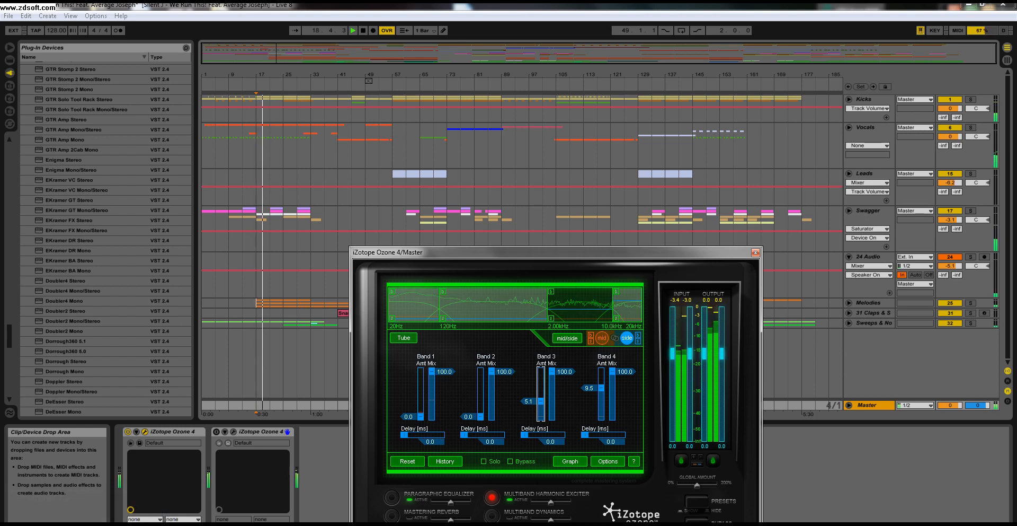
Toggle the exciter's Bypass on and off during playback to A/B the processed and dry mix
{"action": "left_click", "coordinate": [510, 461]}
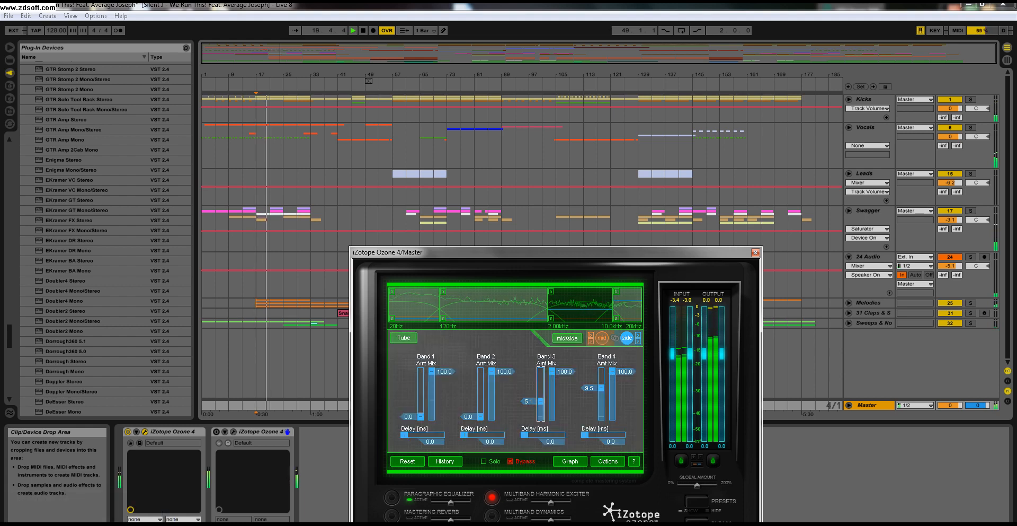
{"action": "left_click", "coordinate": [510, 461]}
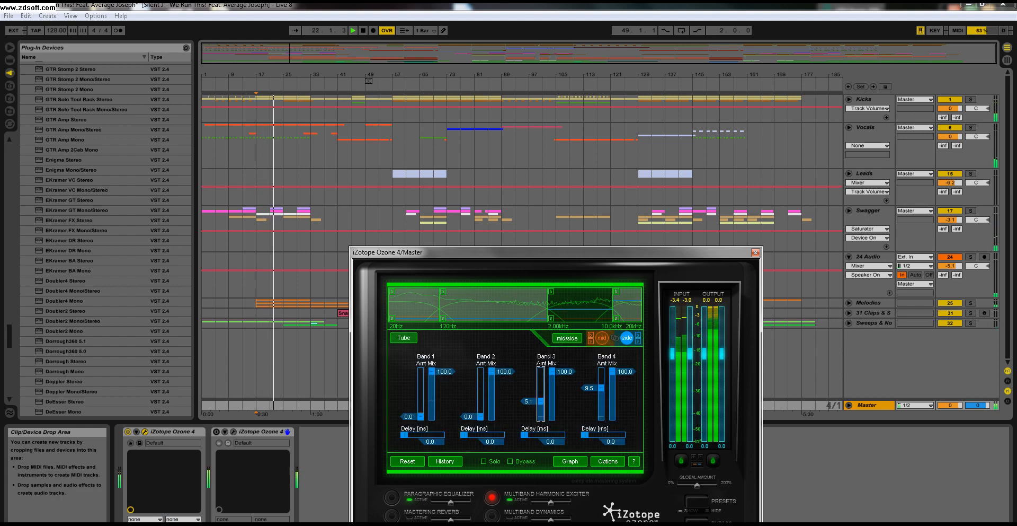
{"action": "left_click", "coordinate": [510, 461]}
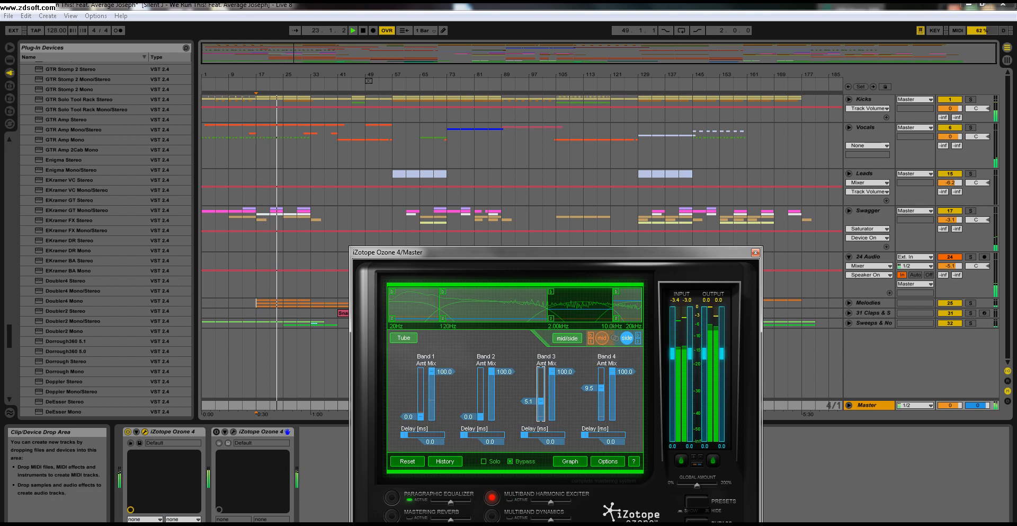